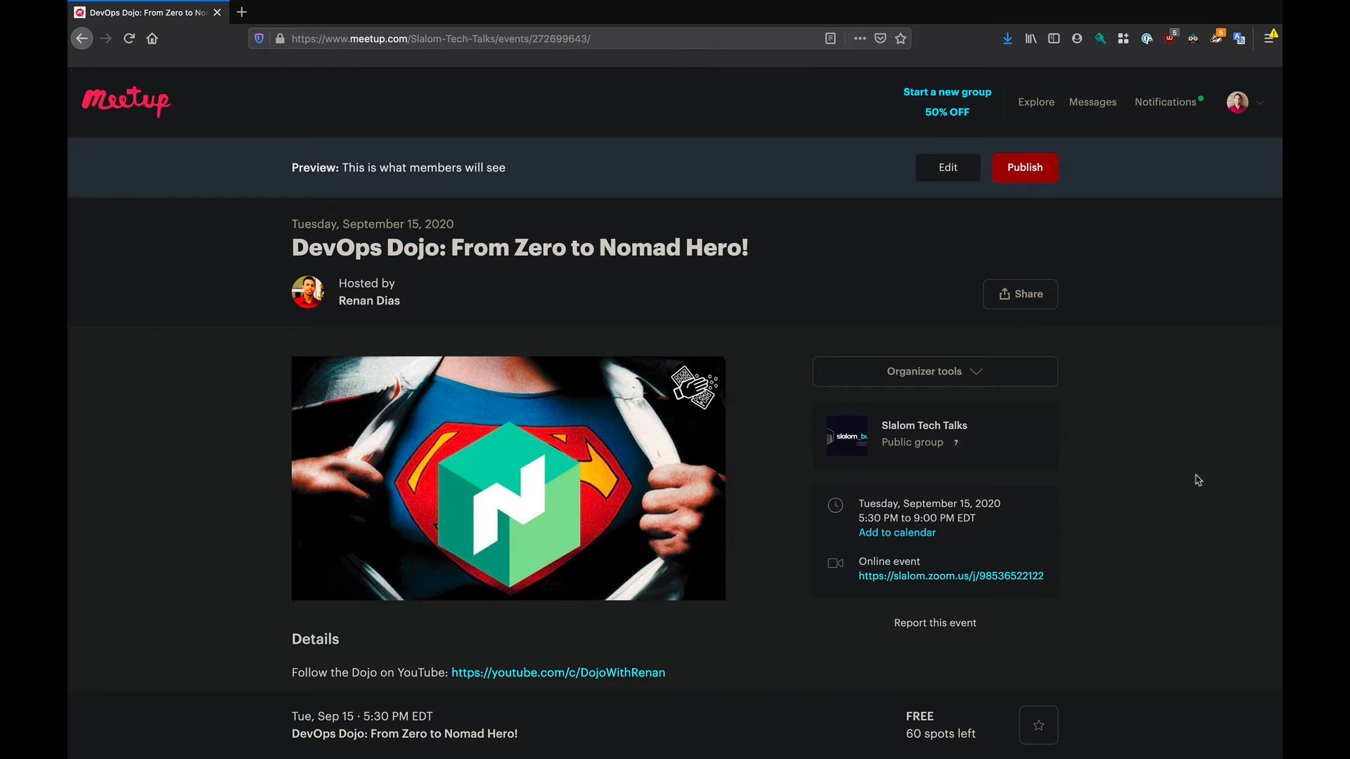
{"action": "scroll", "scroll_direction": "down", "scroll_amount": 3}
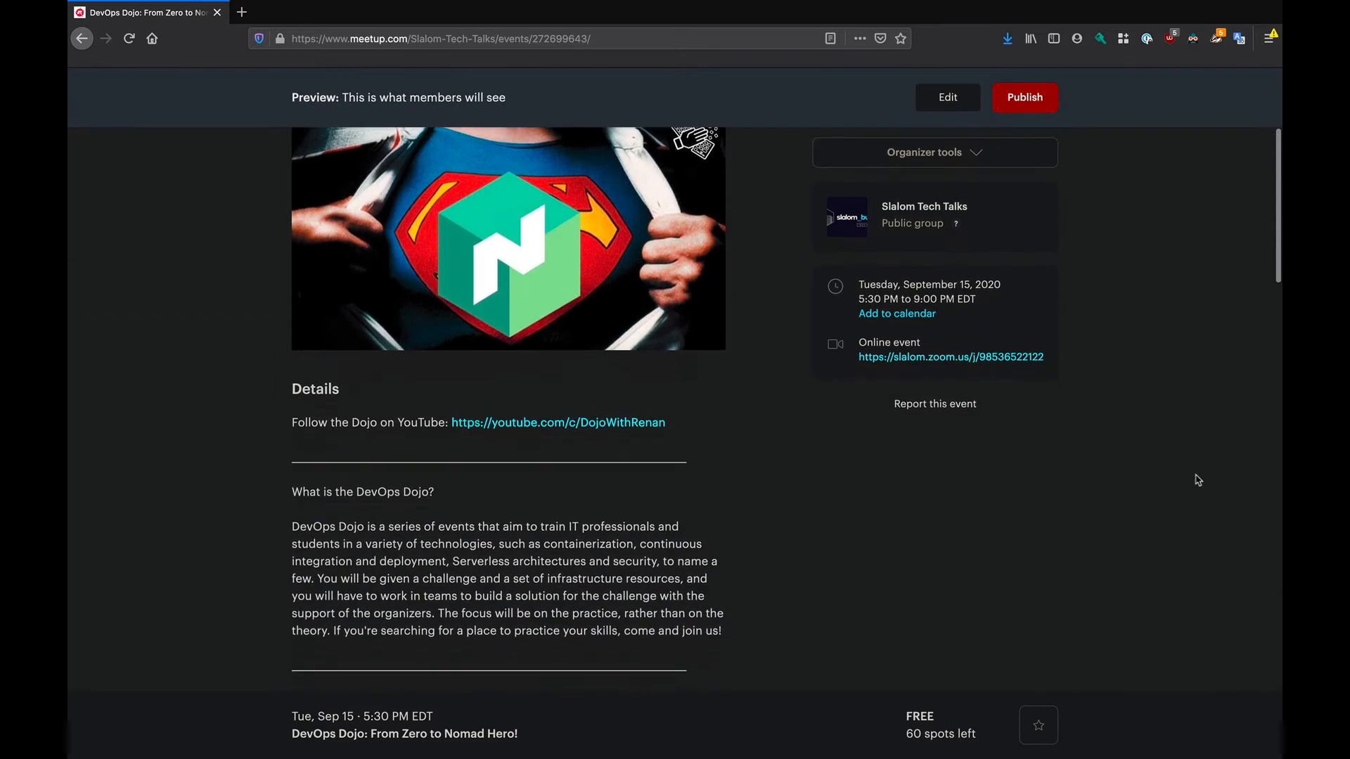
{"action": "scroll", "scroll_direction": "down", "scroll_amount": 3}
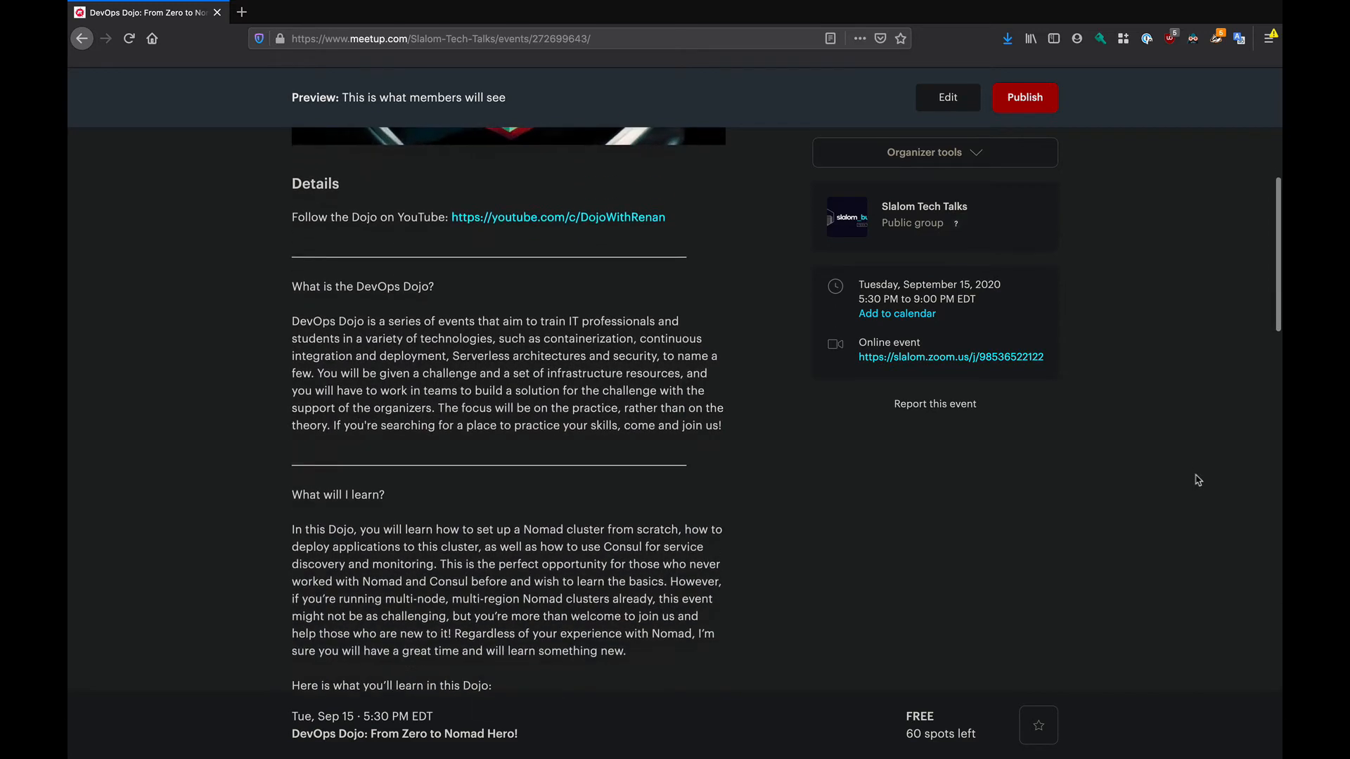
{"action": "scroll", "scroll_direction": "down", "scroll_amount": 3}
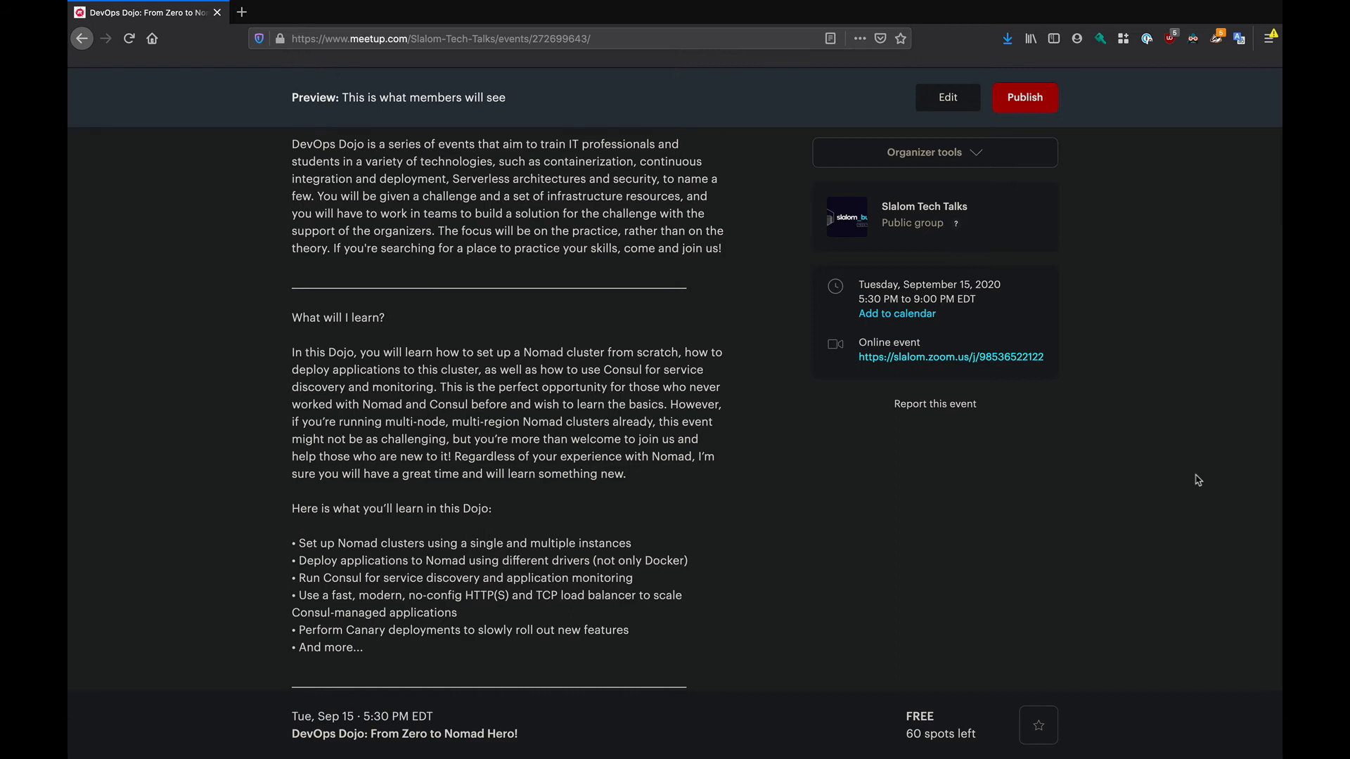
{"action": "scroll", "scroll_direction": "down", "scroll_amount": 3}
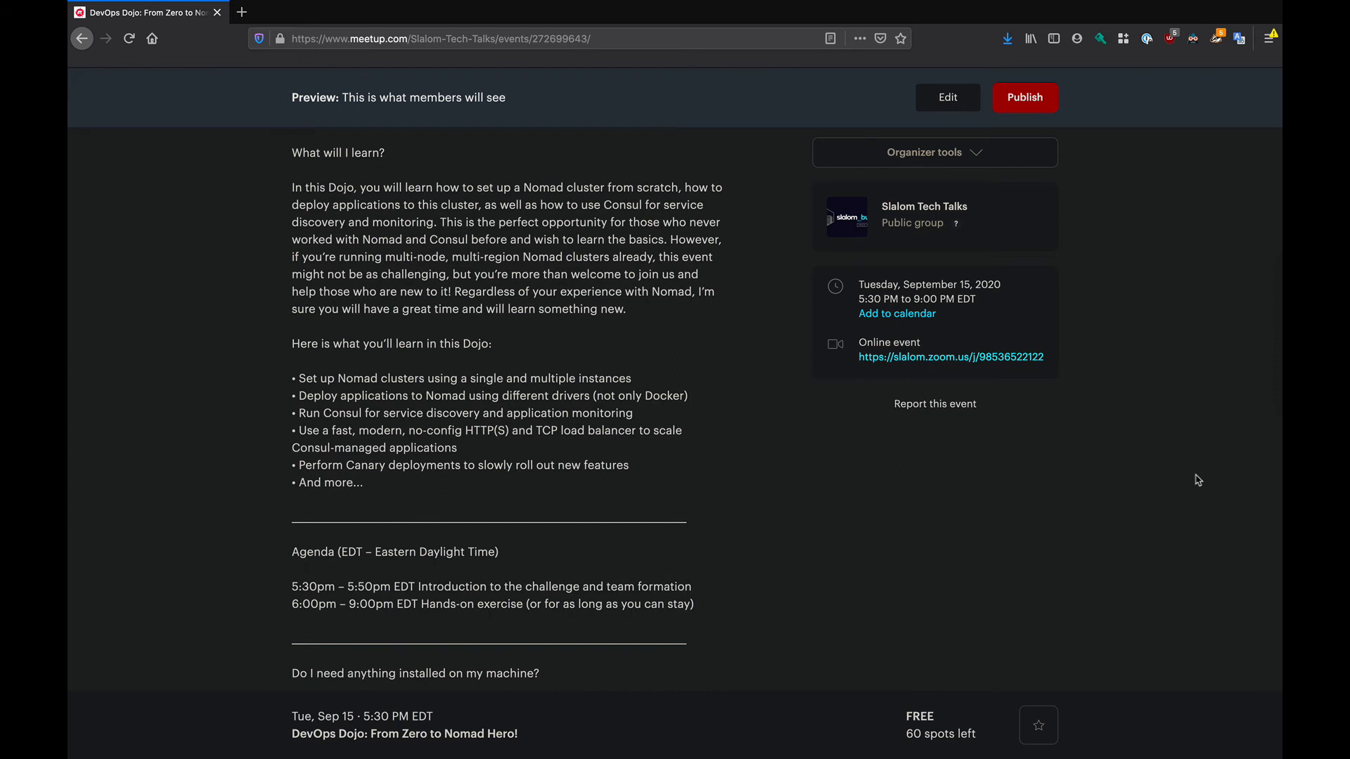
{"action": "scroll", "scroll_direction": "down", "scroll_amount": 3}
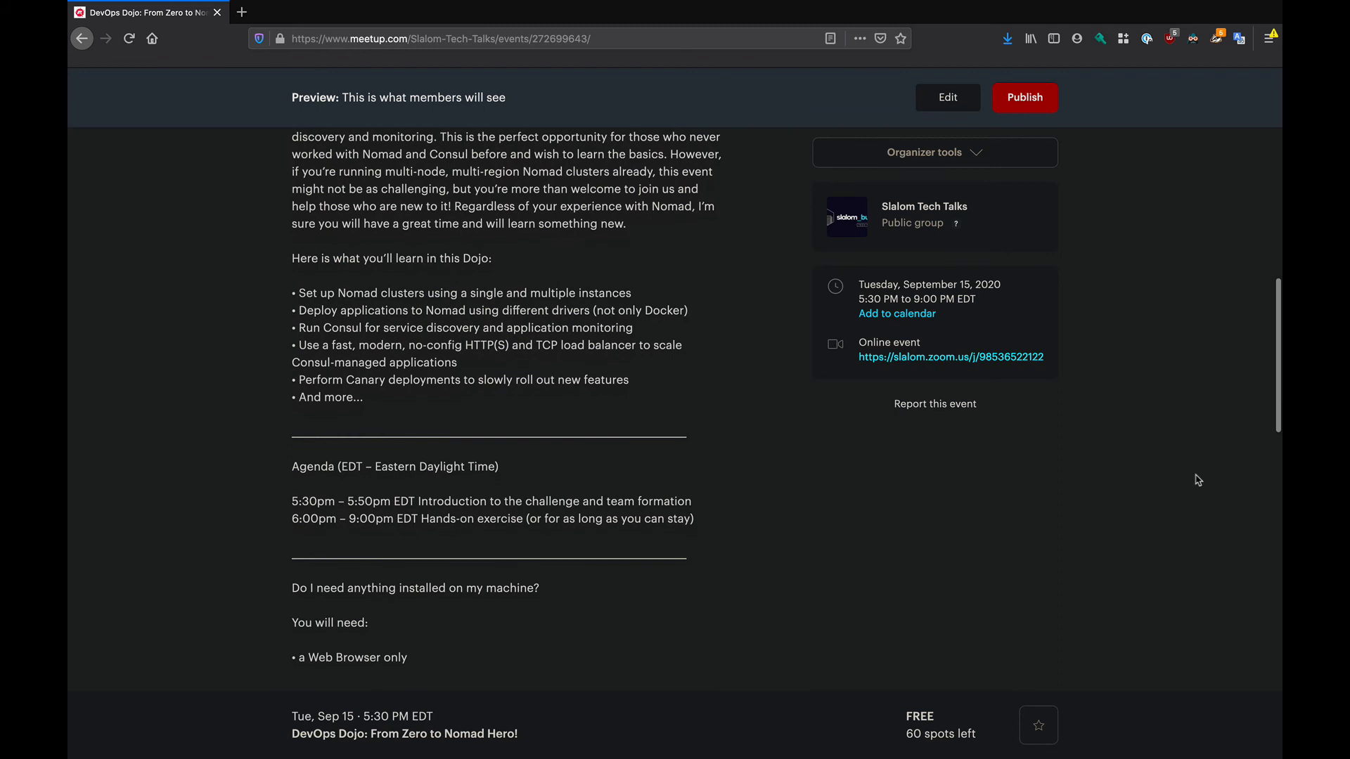